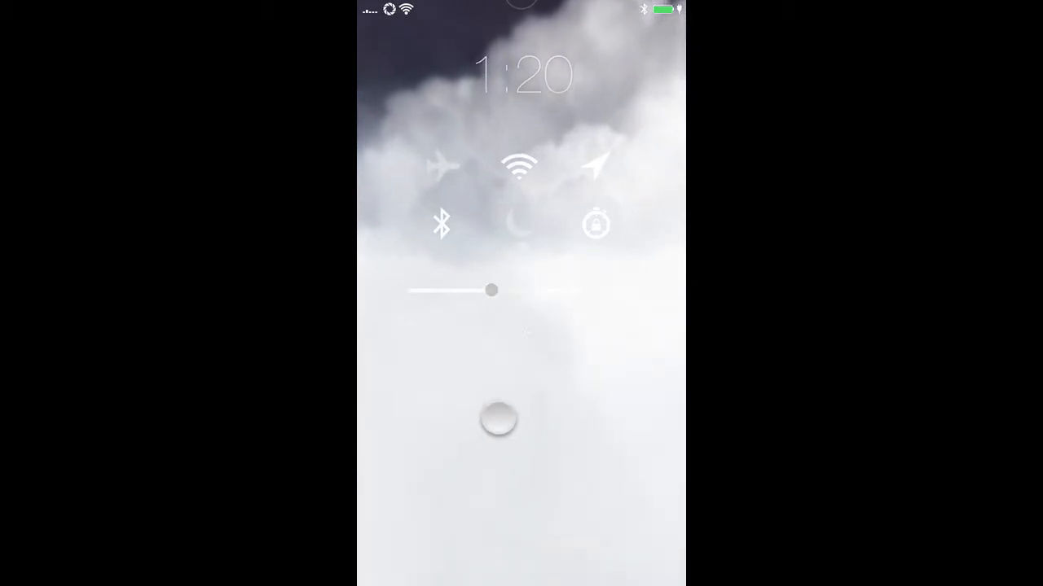
- Dismiss Control Center from the lock screen so Settings can launch
{"action": "left_click_drag", "start_coordinate": [492, 290], "coordinate": [548, 290]}
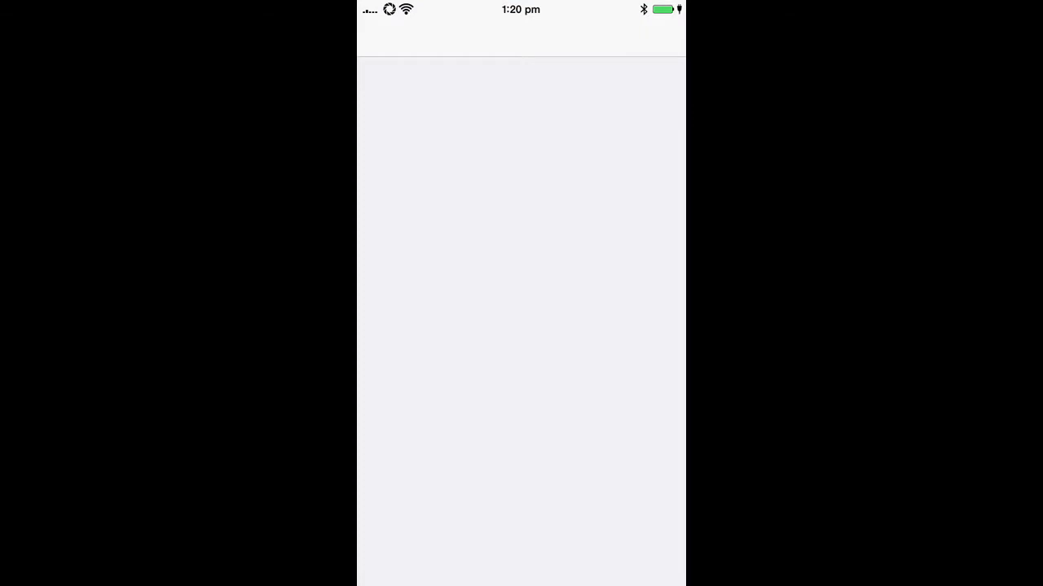
- View About under General showing iOS 8.2 (12D445d), 55.9 GB capacity, then return home
{"action": "left_click", "coordinate": [552, 285]}
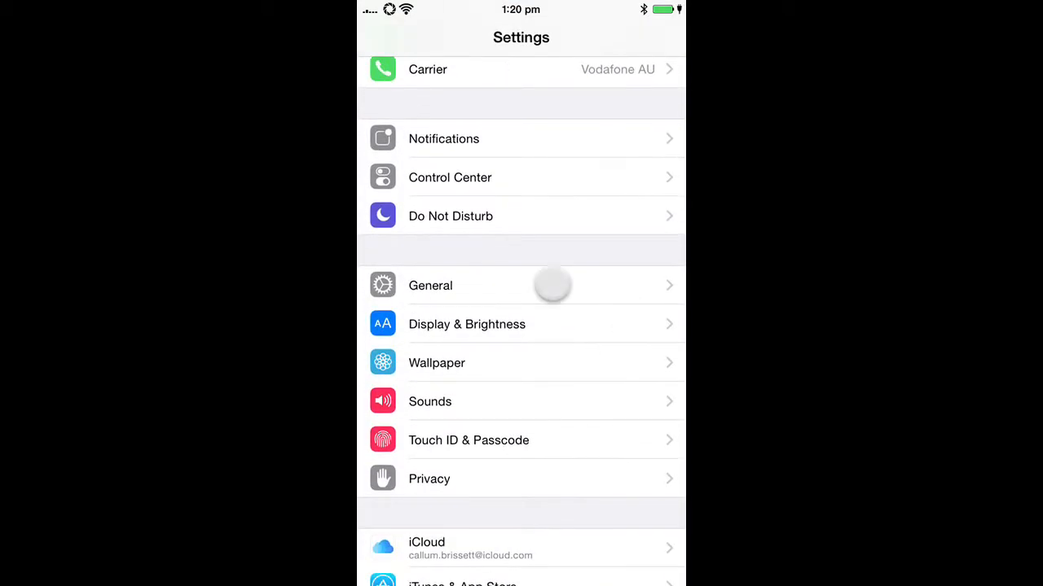
{"action": "left_click", "coordinate": [430, 285]}
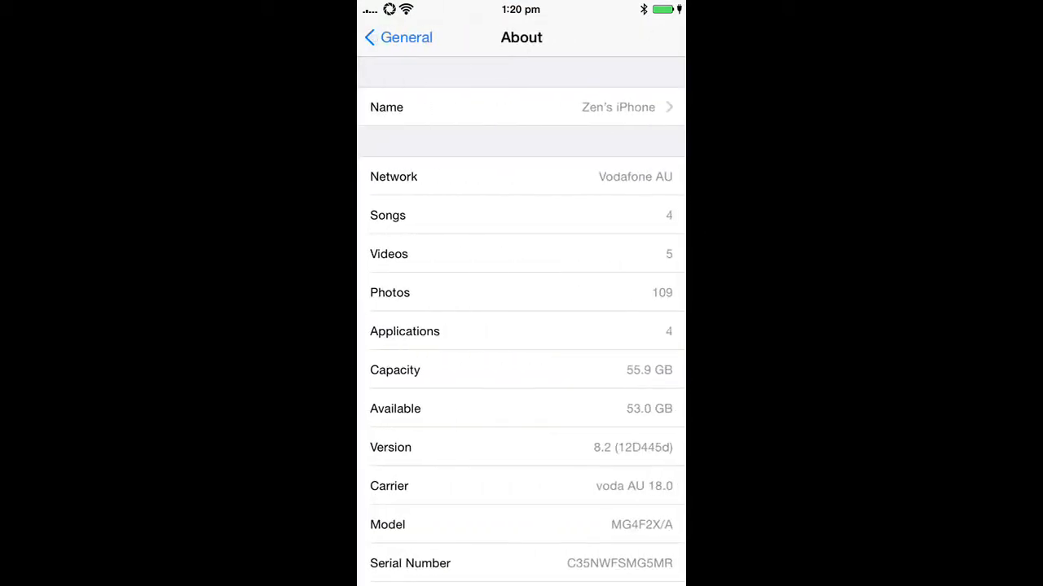
{"action": "left_click", "coordinate": [655, 466]}
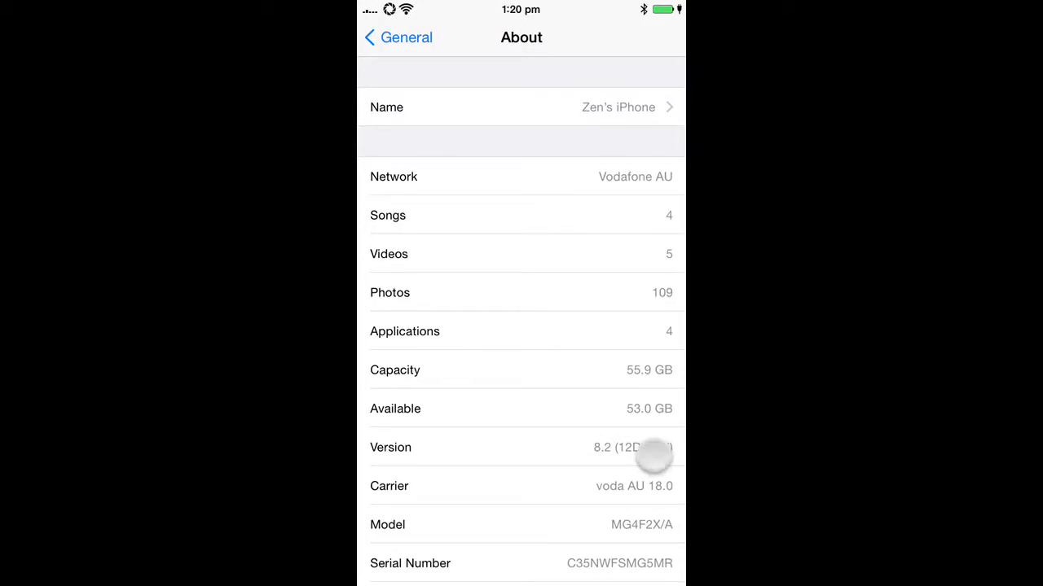
{"action": "left_click", "coordinate": [397, 37]}
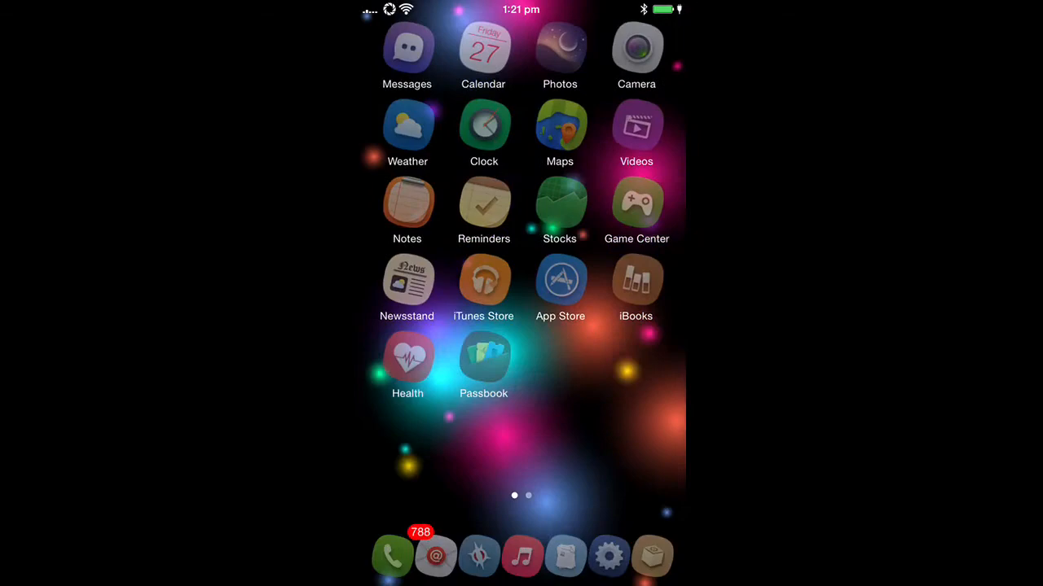
{"action": "scroll", "scroll_direction": "left", "scroll_amount": 3}
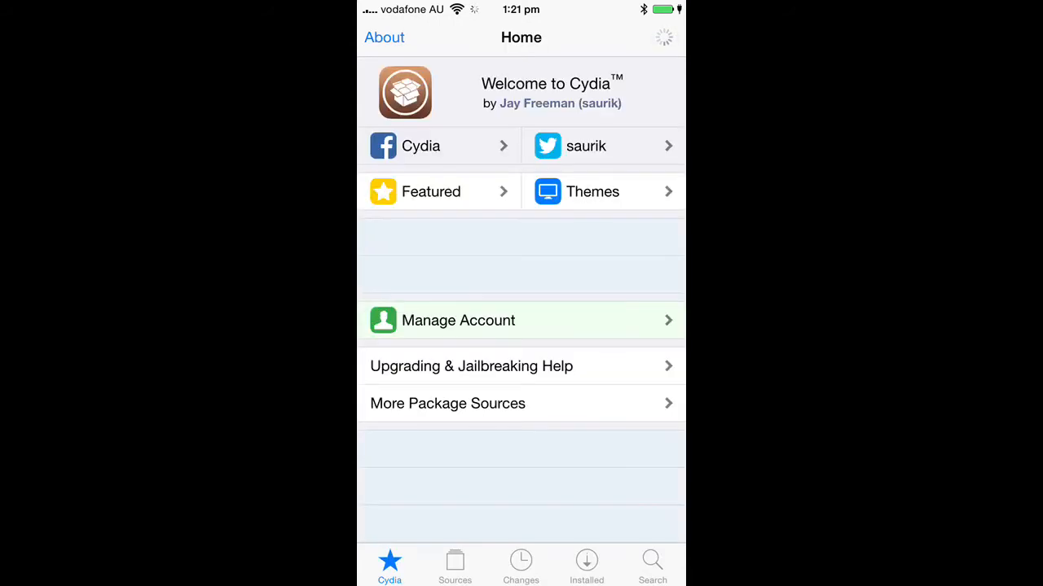
- Scroll to the Cydia Home page bottom showing iPhone7,2, iOS 8.2, Cydia 1.1.16
{"action": "scroll", "scroll_direction": "down", "scroll_amount": 3}
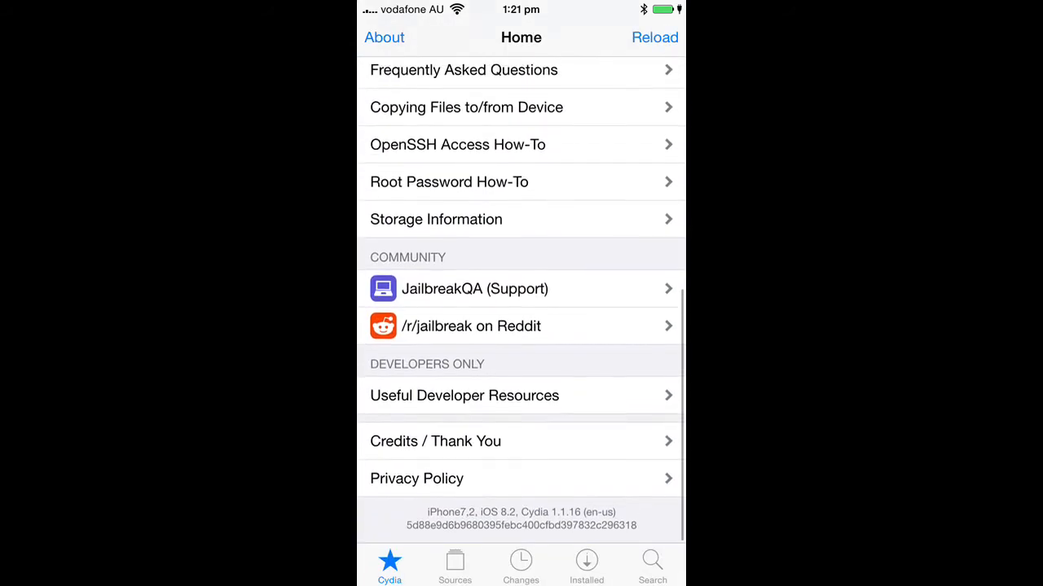
{"action": "scroll", "scroll_direction": "down", "scroll_amount": 3}
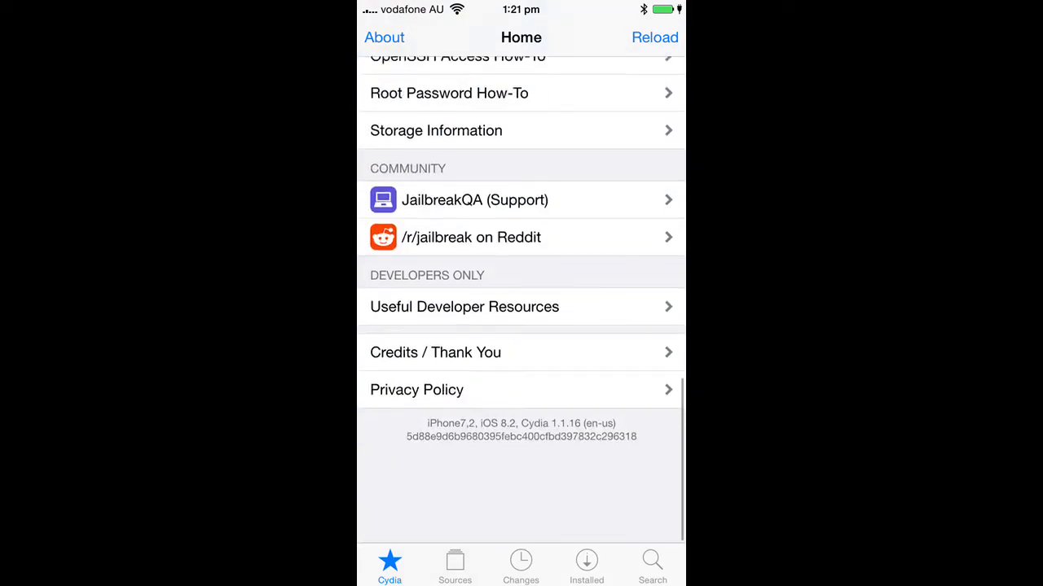